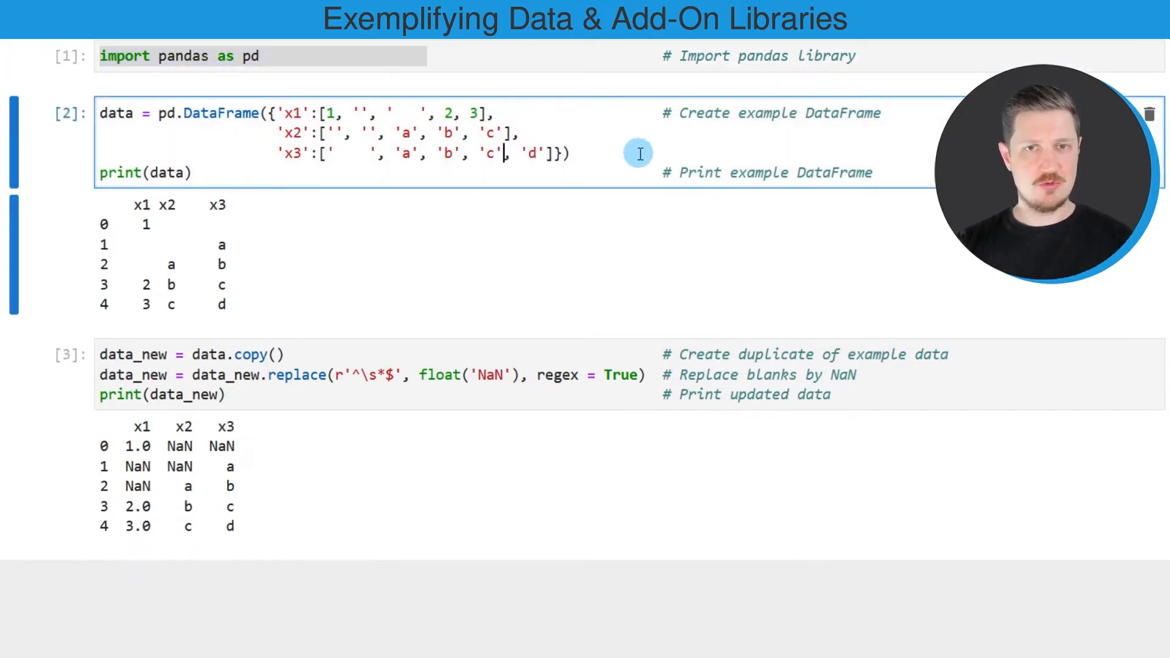
Browse Statistics Globe and open 'Graphics in R' from the R Programming menu.
double_click(221, 113)
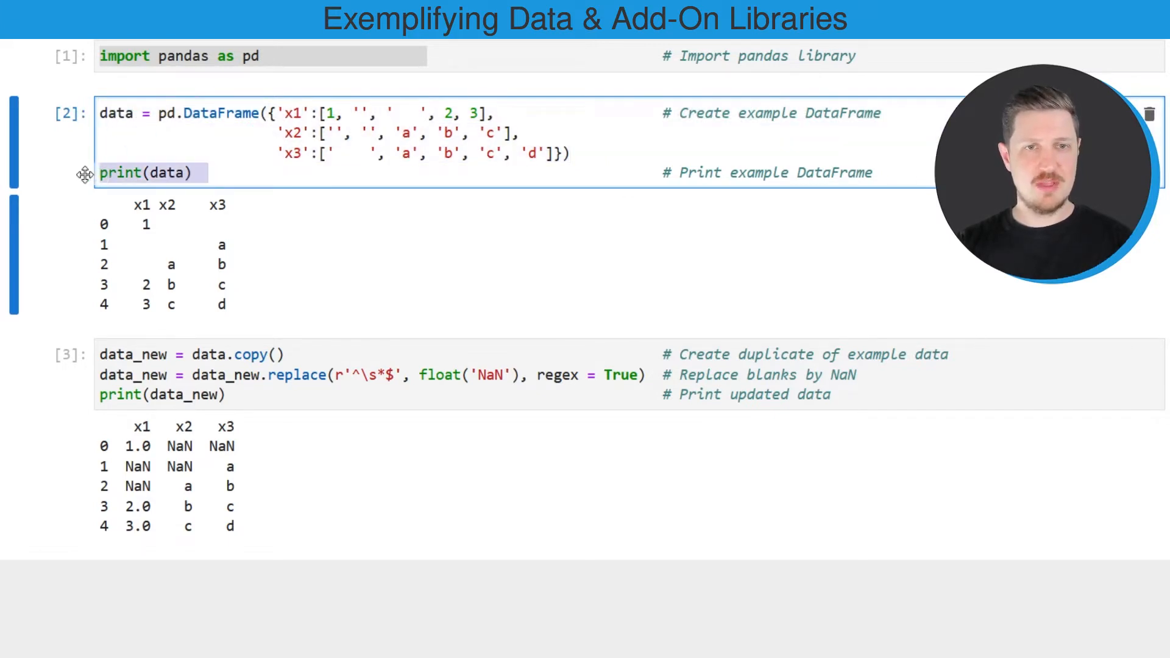
double_click(169, 172)
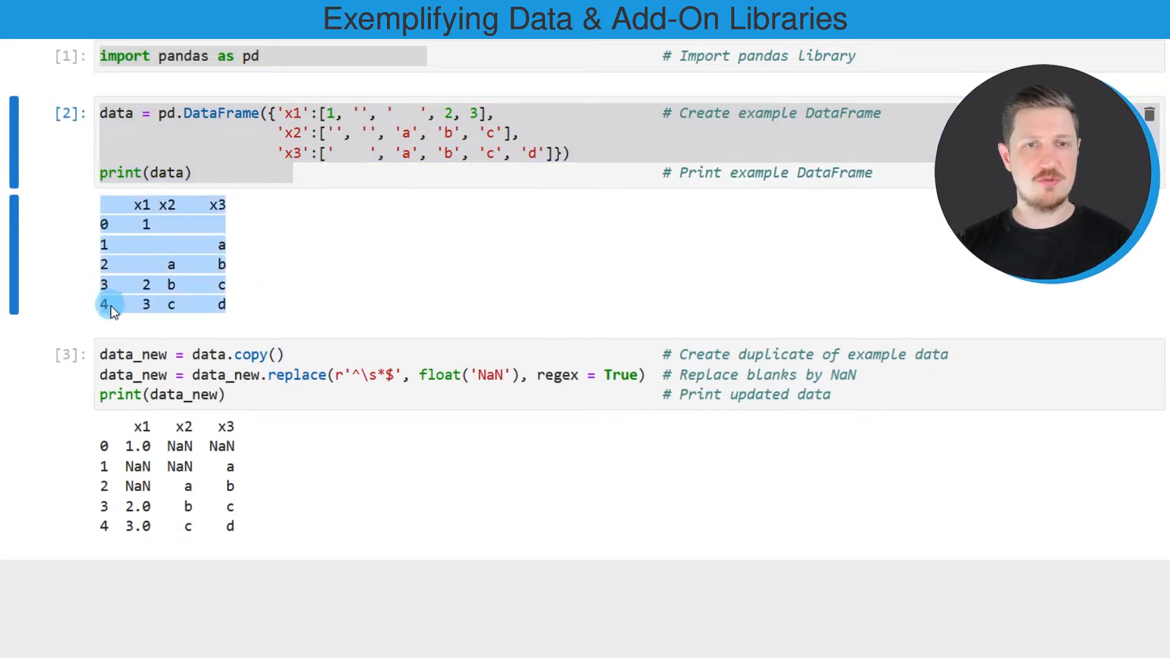
mouse_move(188, 216)
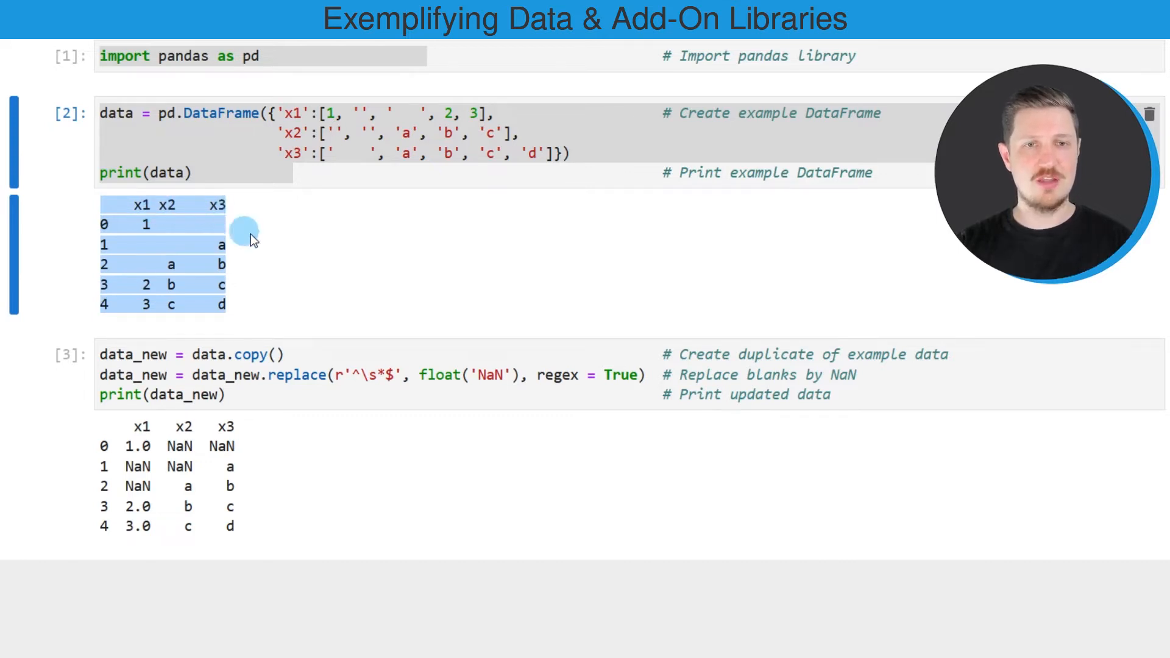
mouse_move(146, 262)
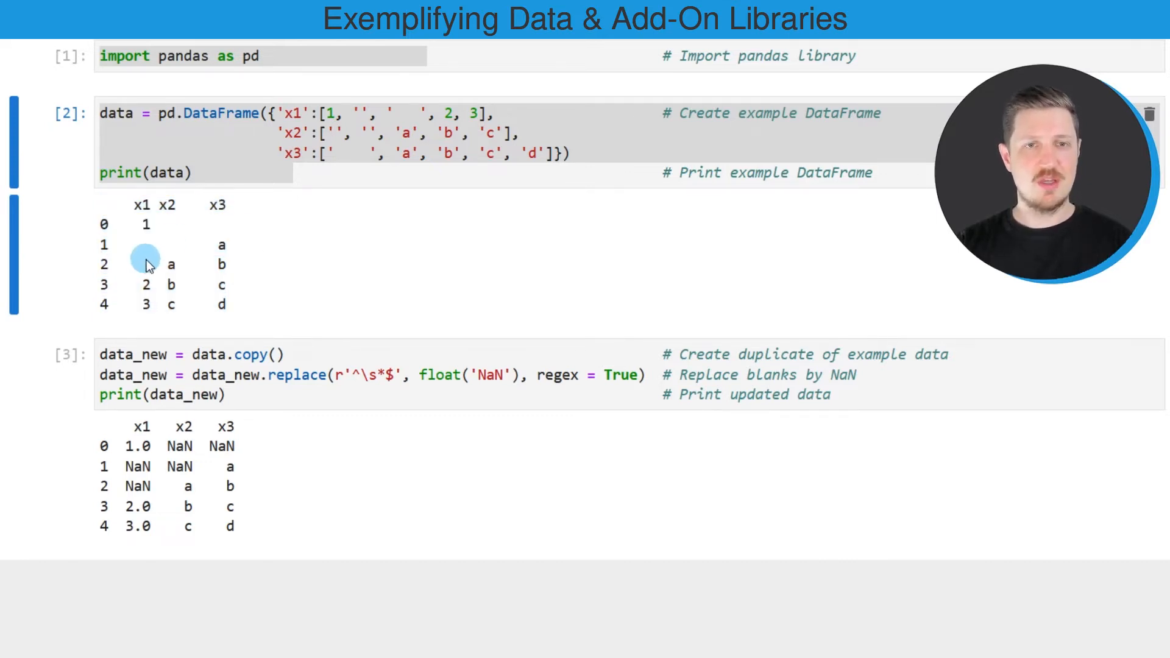
mouse_move(141, 245)
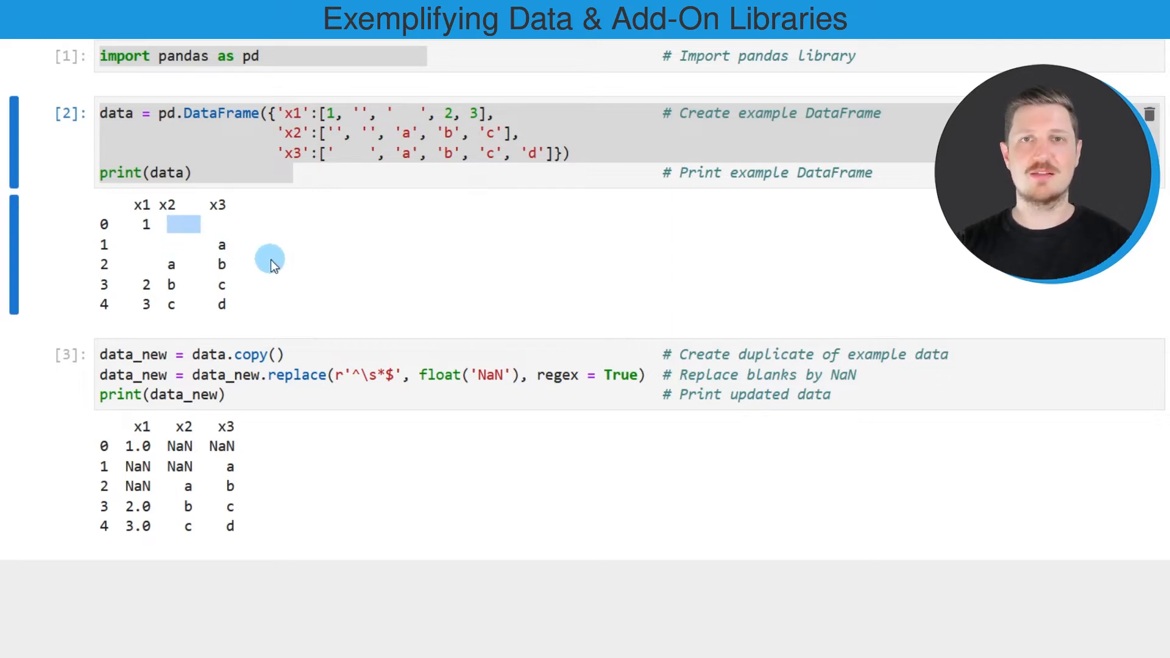
mouse_move(288, 249)
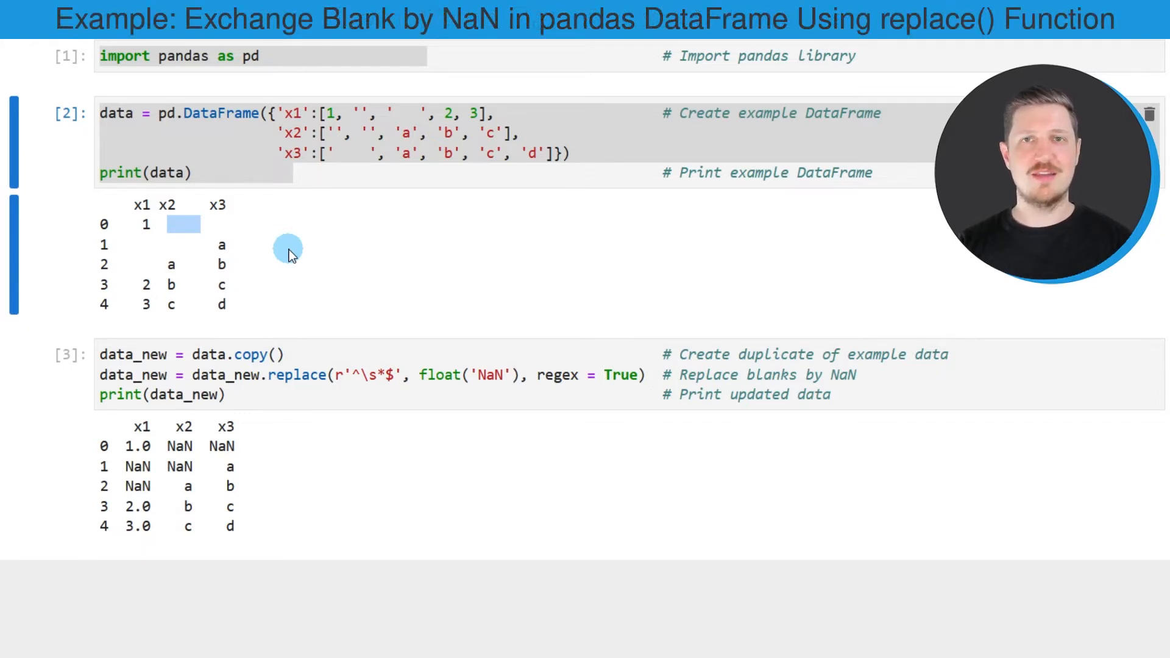
mouse_move(436, 456)
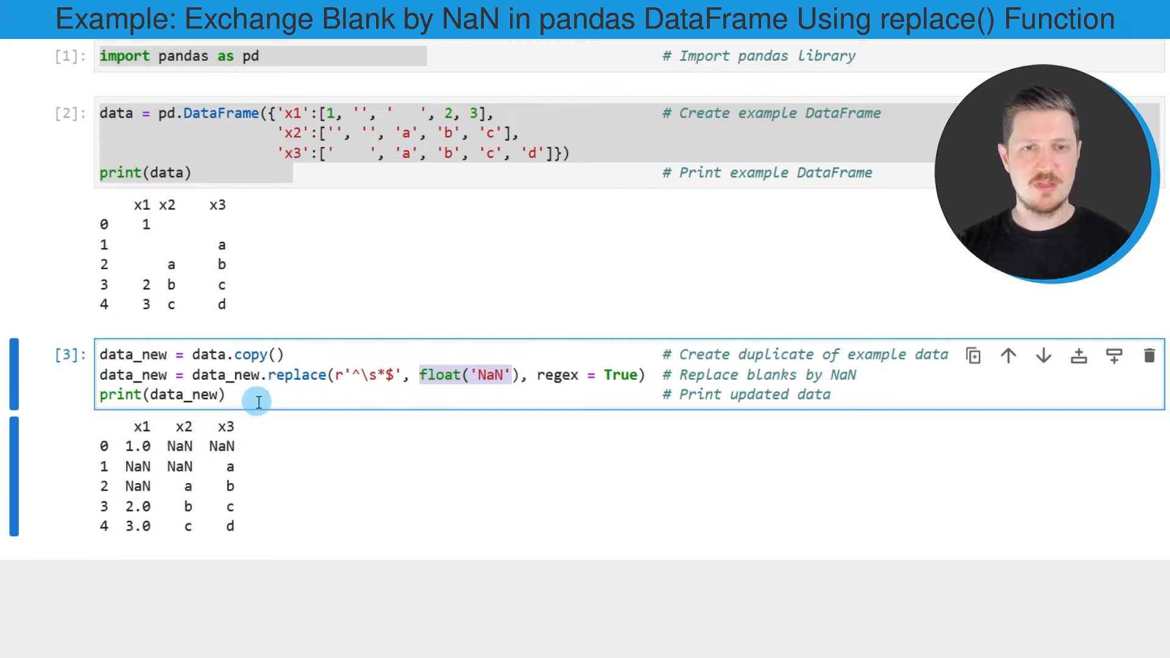
mouse_move(163, 481)
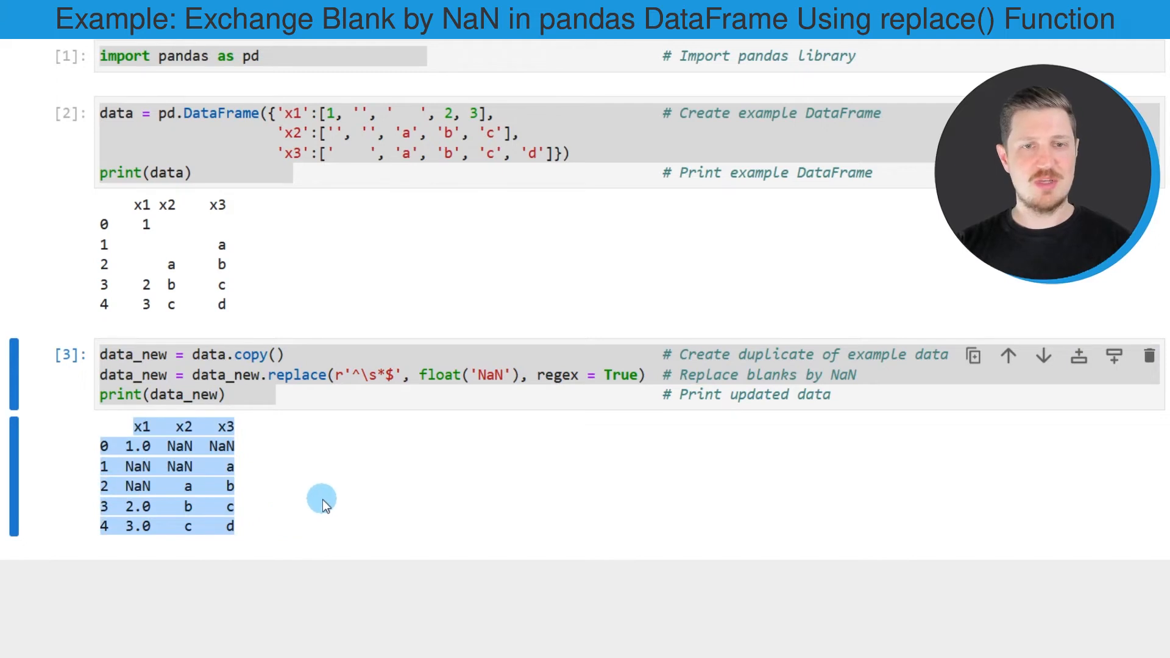
mouse_move(176, 470)
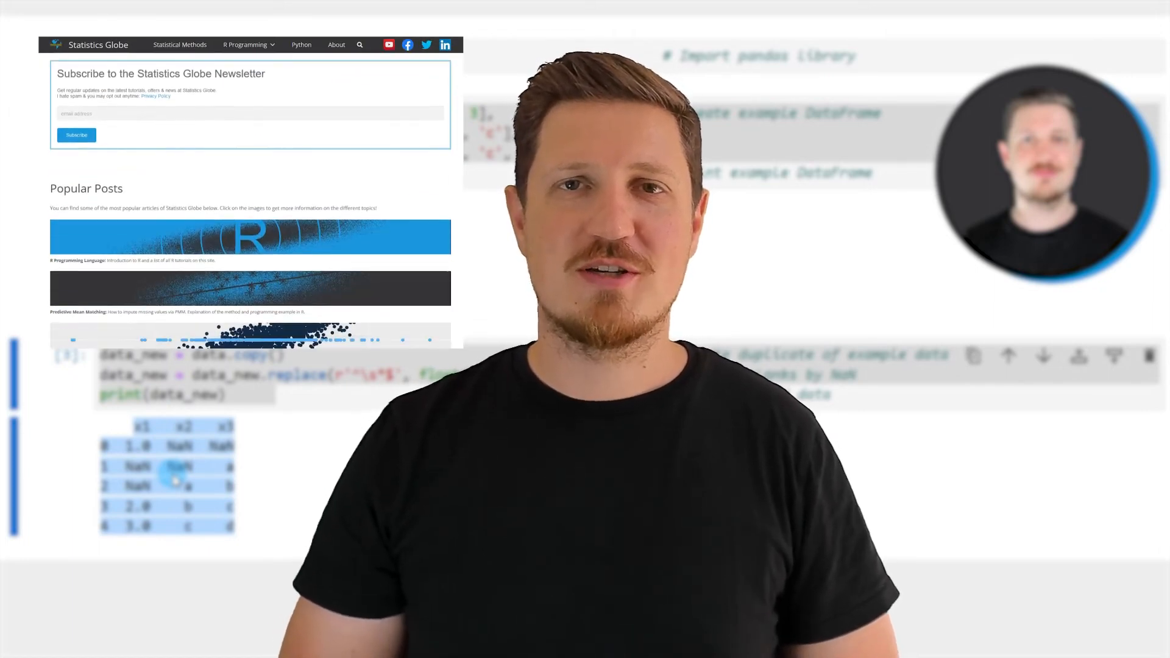
scroll(down, 3)
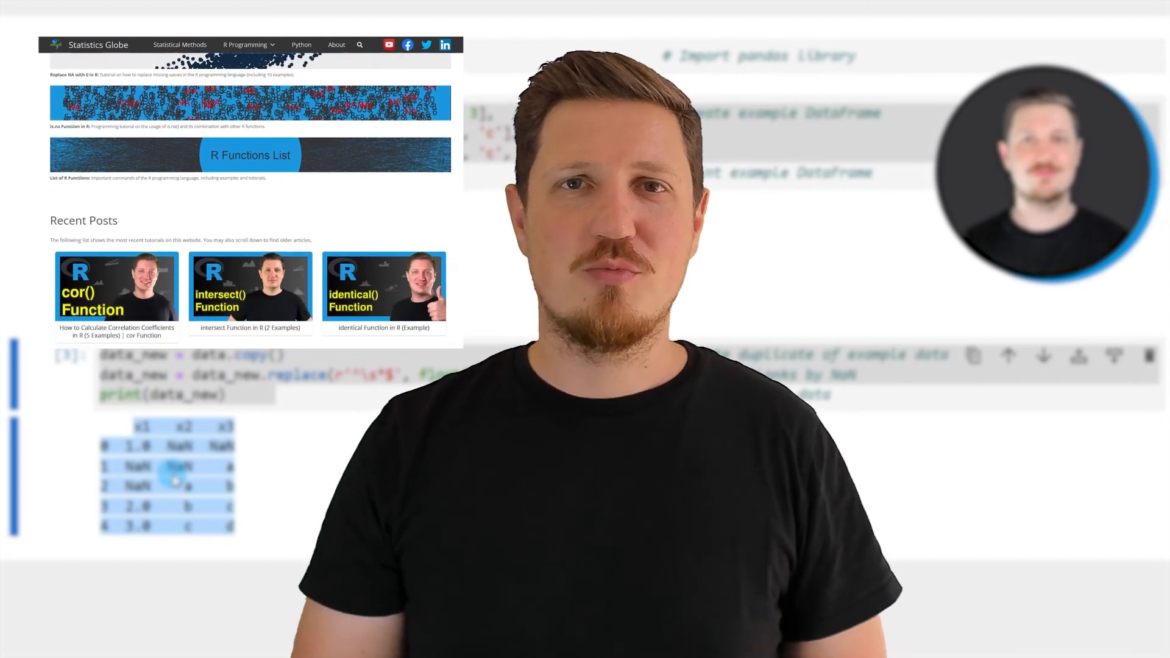
scroll(down, 3)
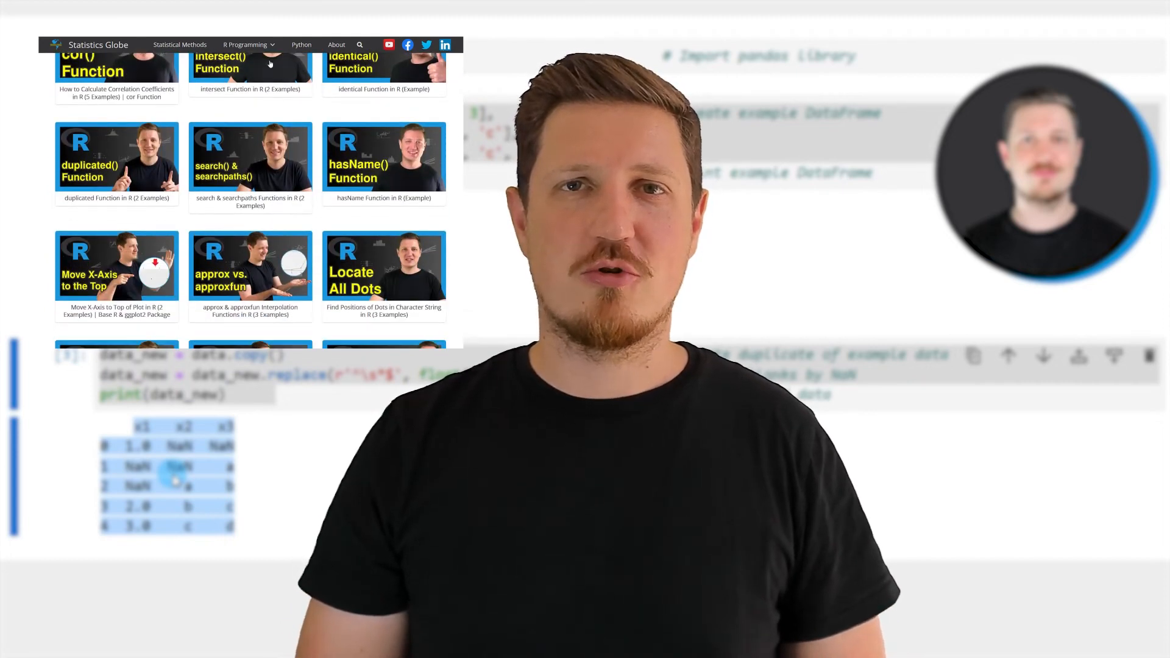
click(245, 44)
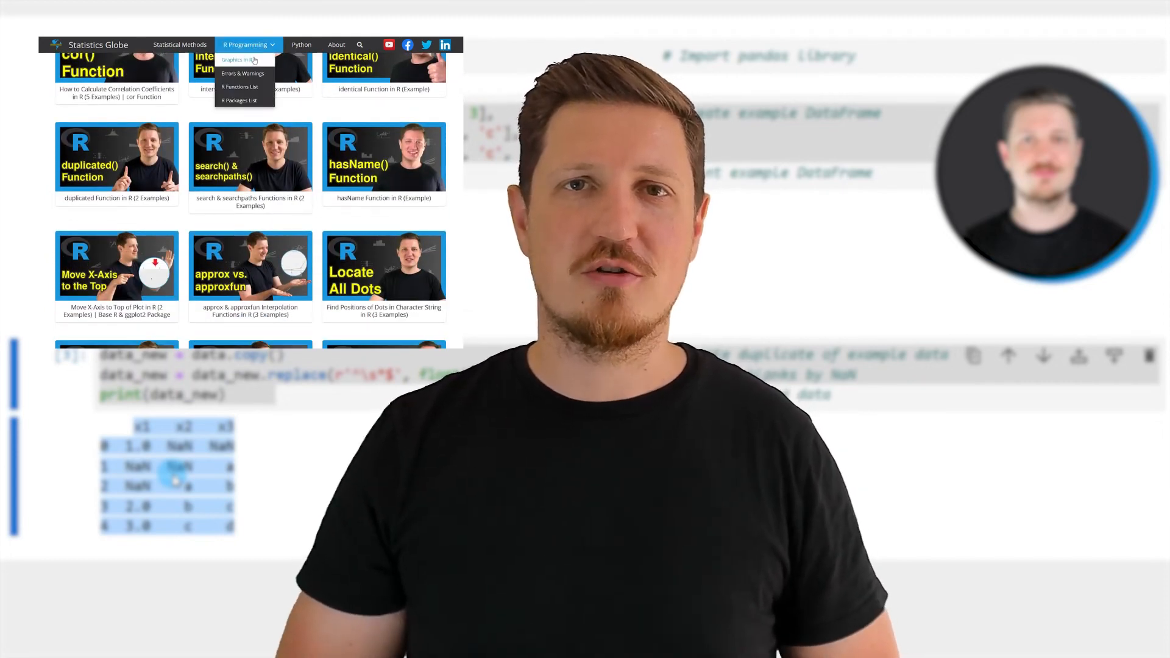
click(234, 60)
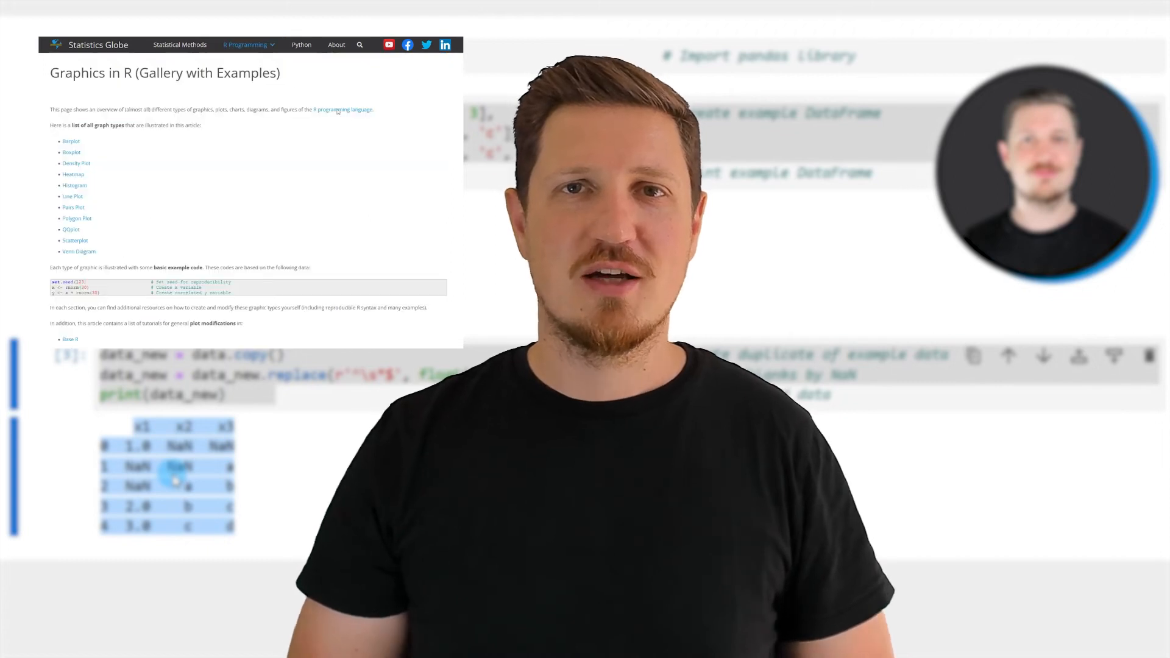
scroll(down, 3)
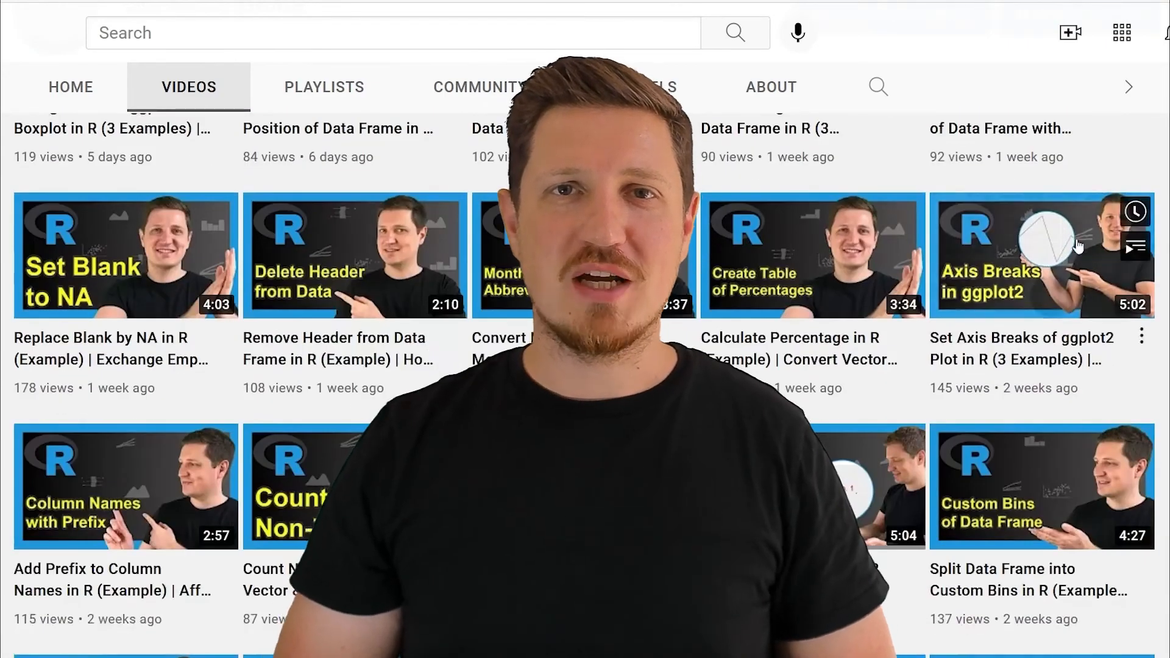
scroll(down, 3)
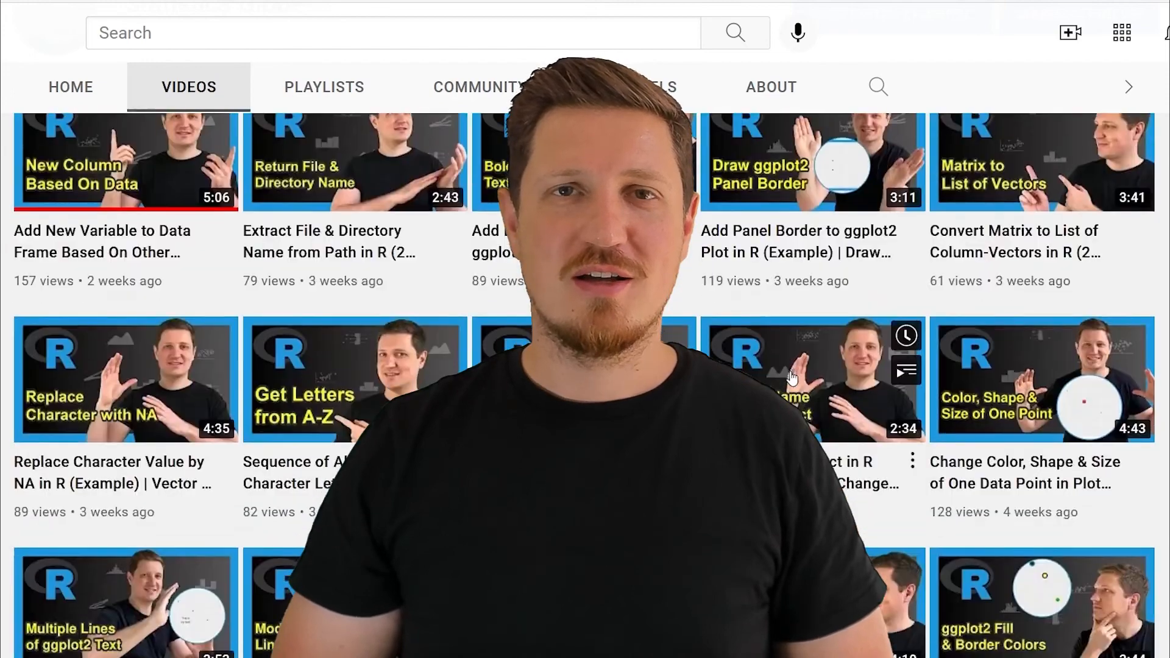
scroll(down, 3)
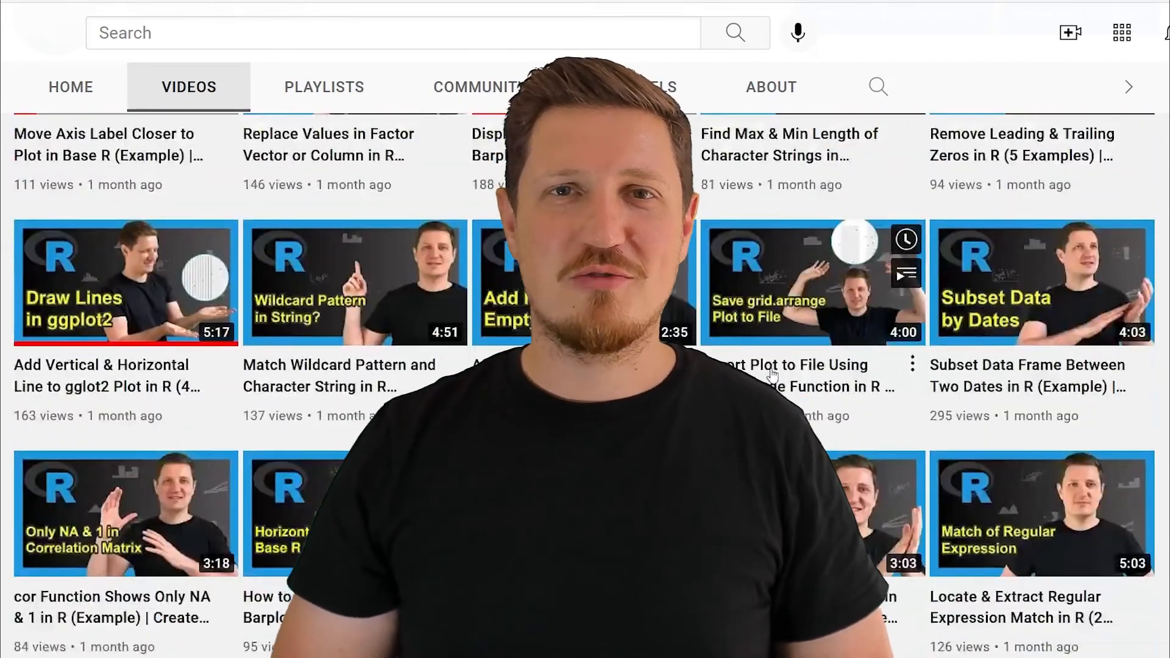
scroll(down, 3)
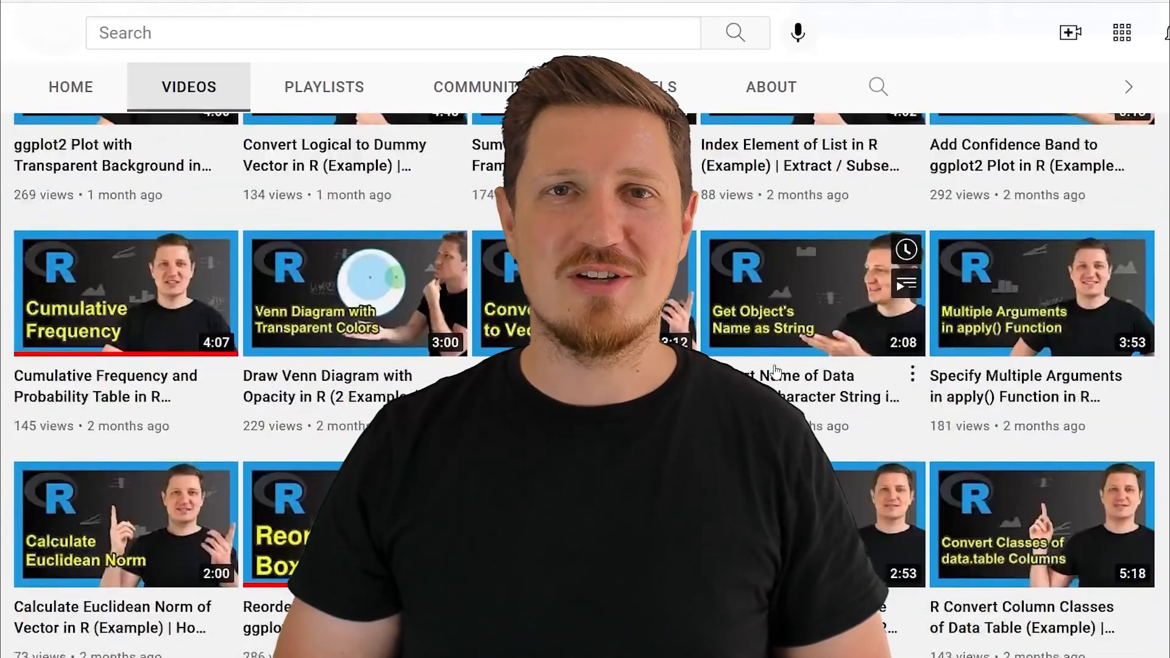